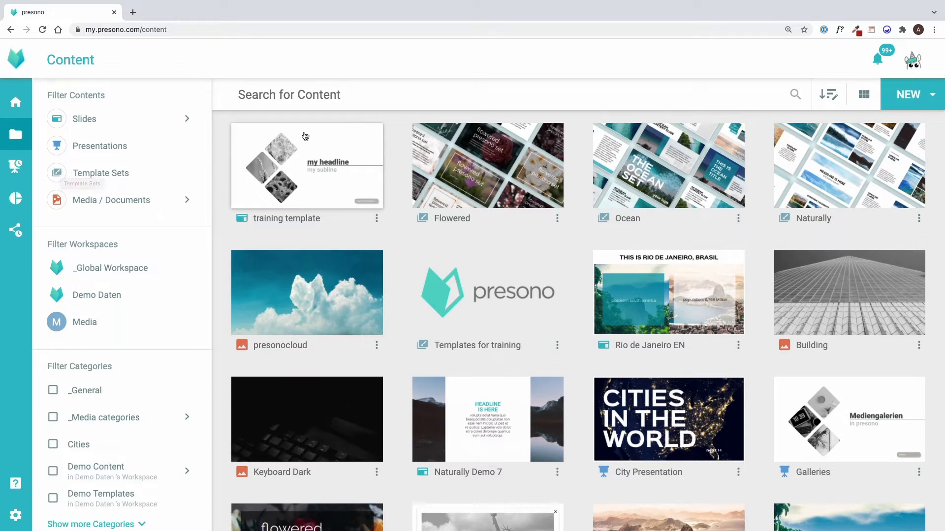
Step: Create and save a template set named 'Training' filed under the Training Content category
click(909, 94)
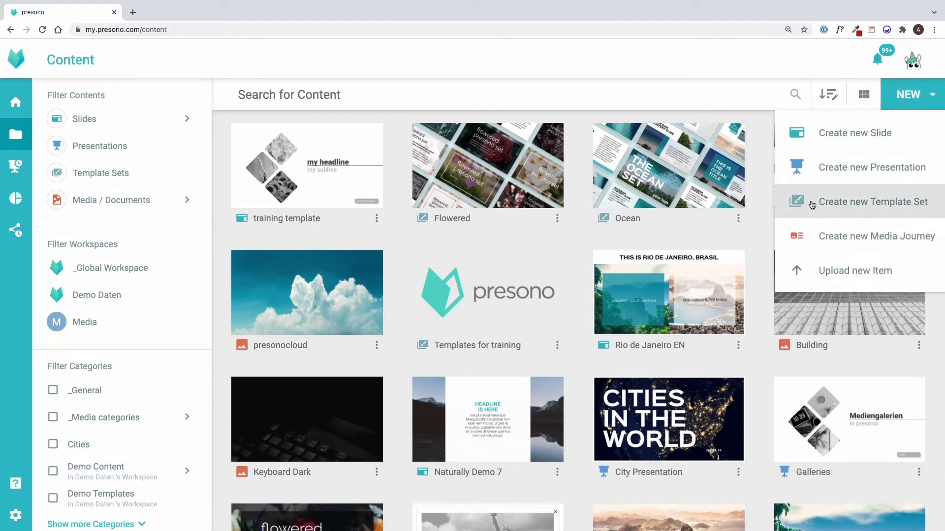
click(873, 201)
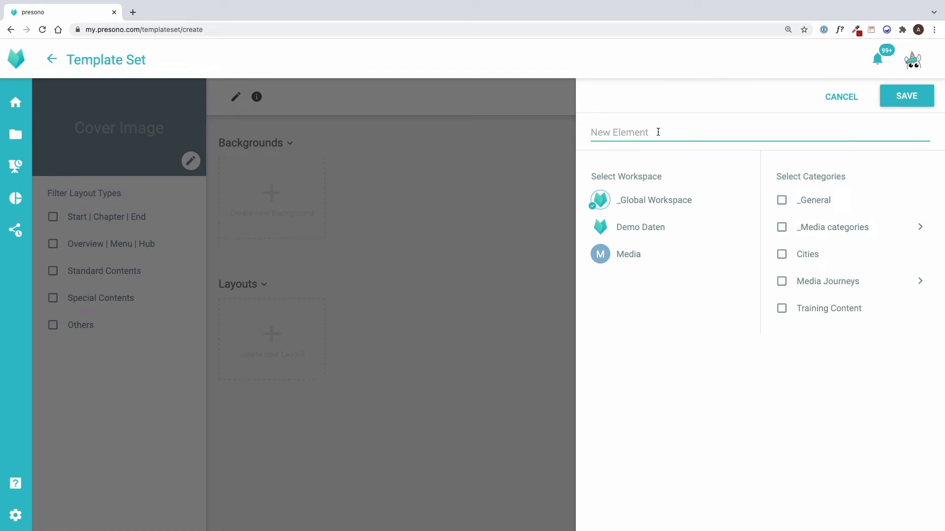
text(Training)
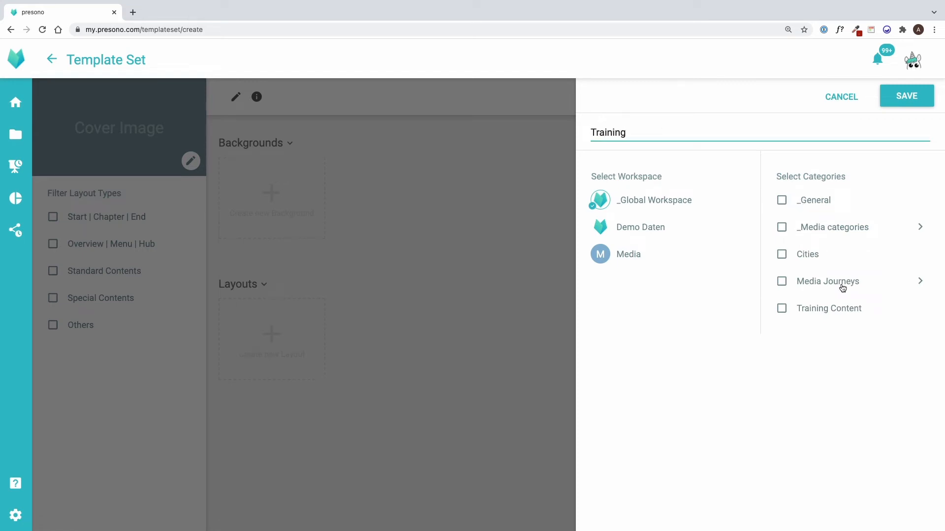
click(781, 308)
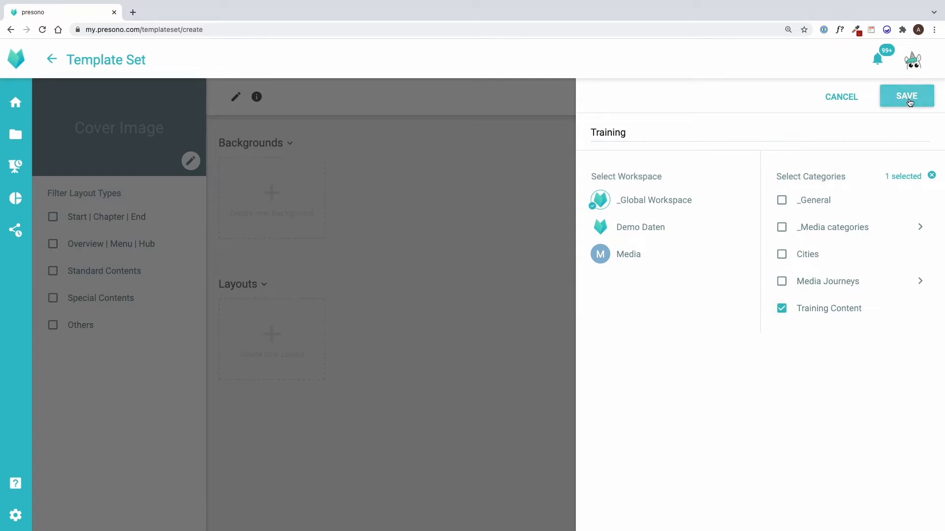
click(906, 97)
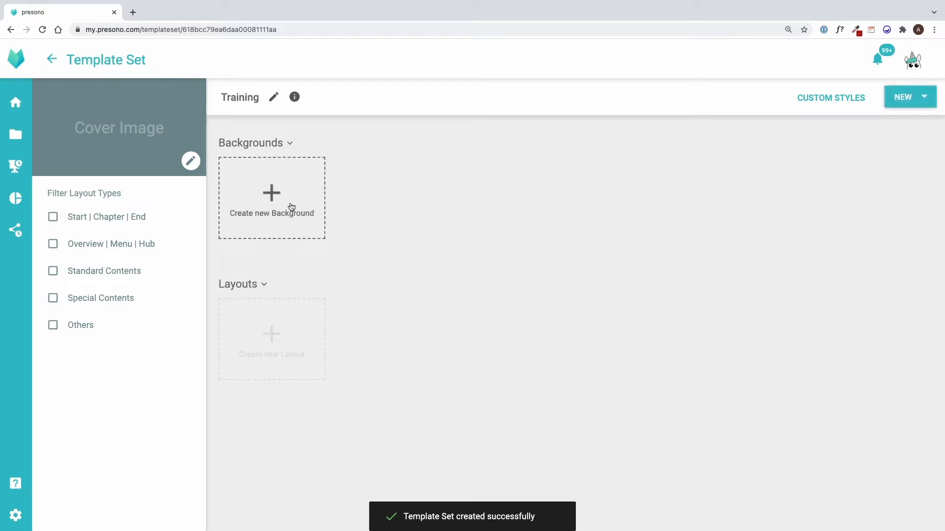
Step: Upload a sunflower photo as the Training set's cover image
click(271, 196)
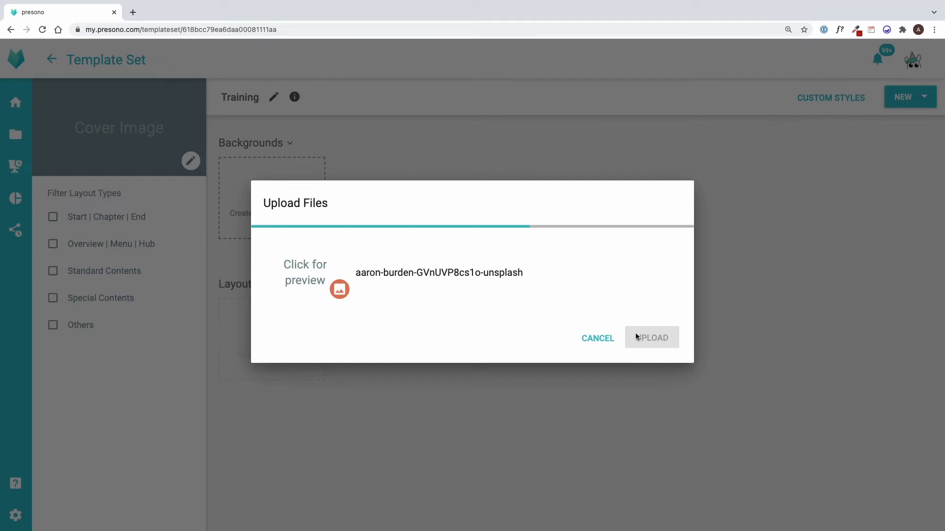
click(650, 338)
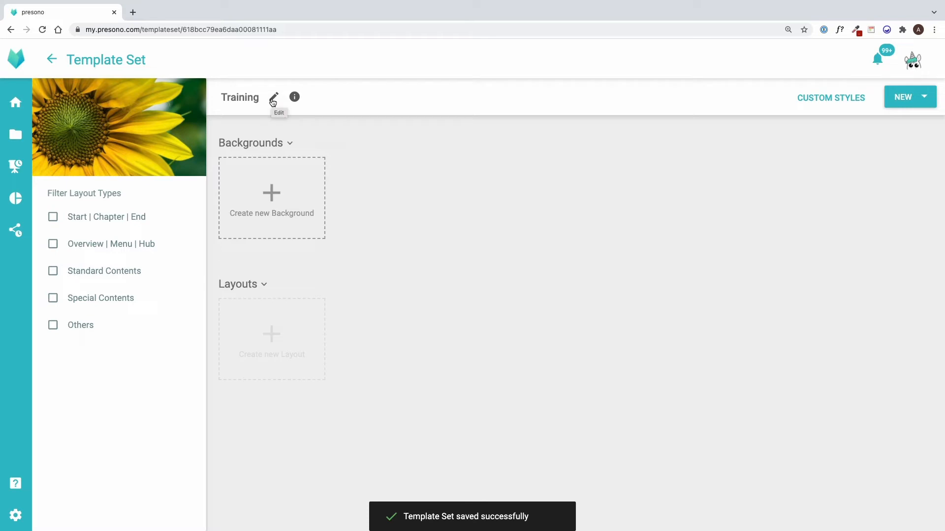
mouse_move(372, 214)
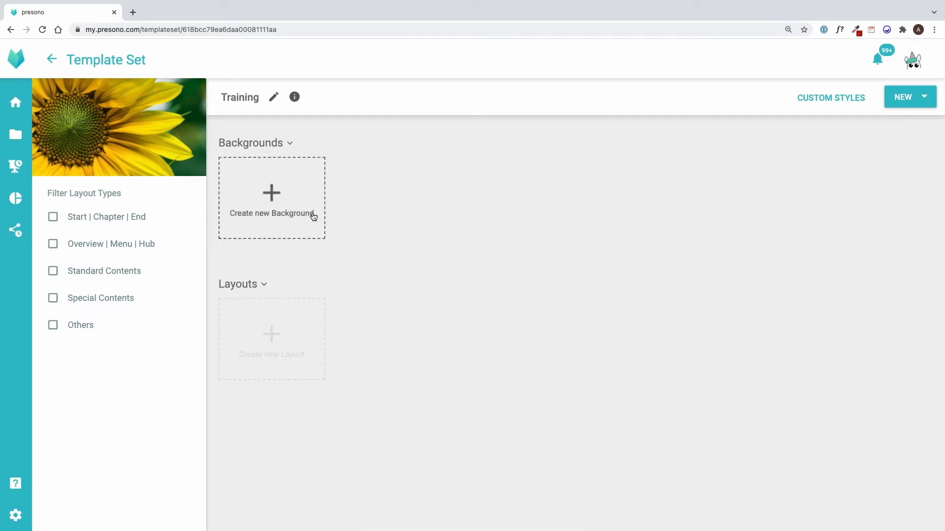
Step: Add a design section to a new background and shrink it to a small top-left square
click(272, 199)
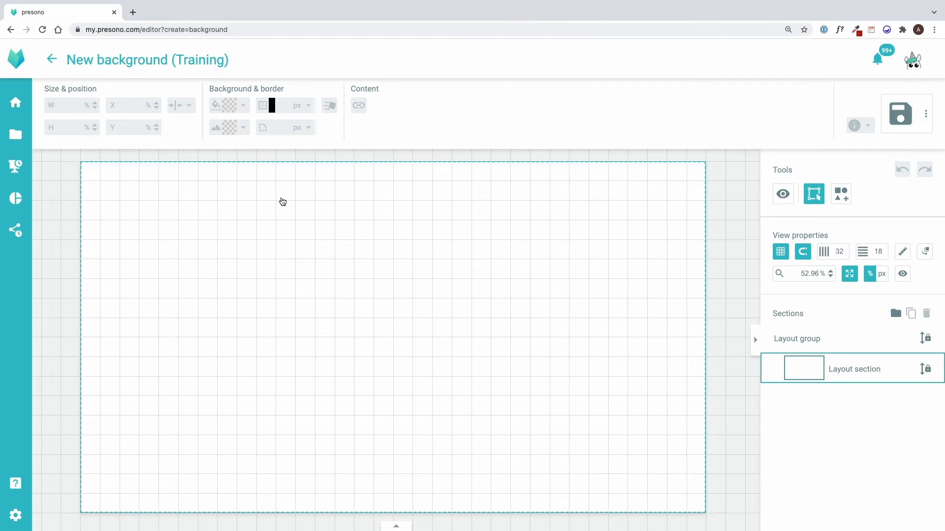
mouse_move(499, 201)
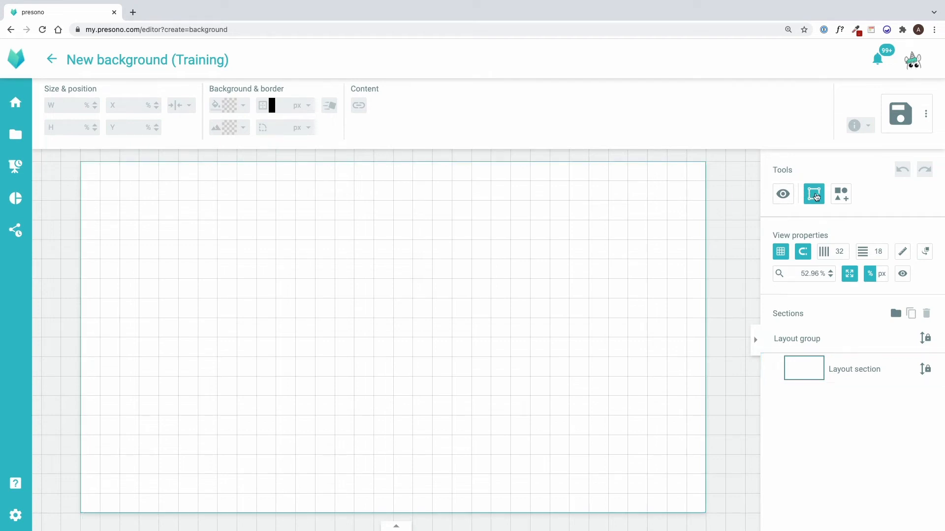
mouse_move(841, 193)
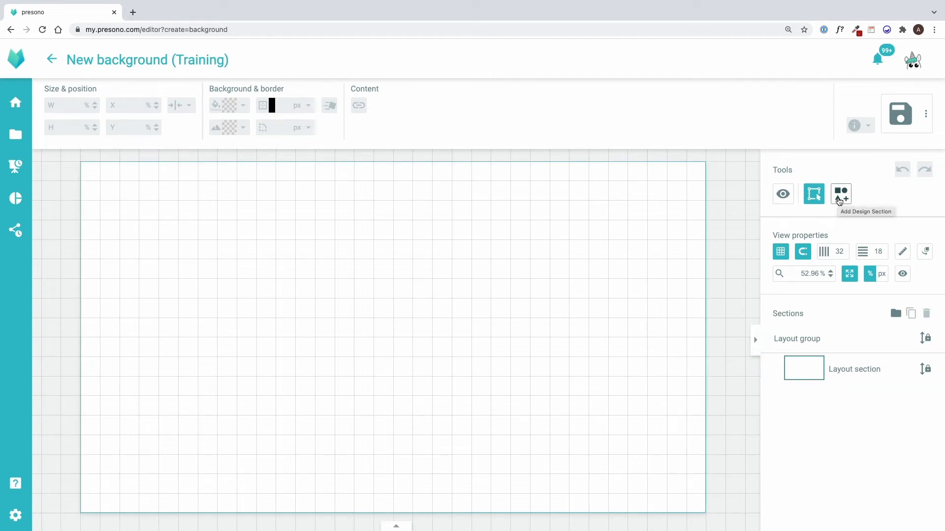
click(841, 194)
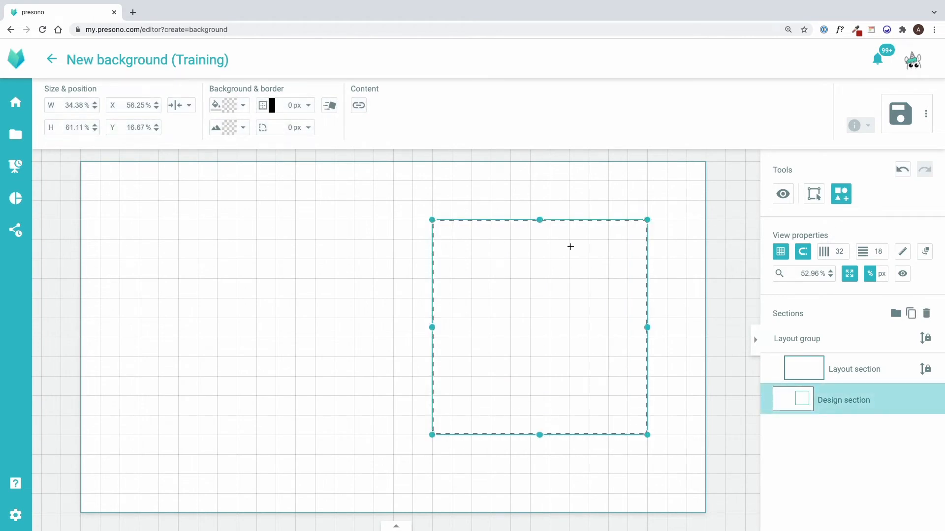
click(813, 194)
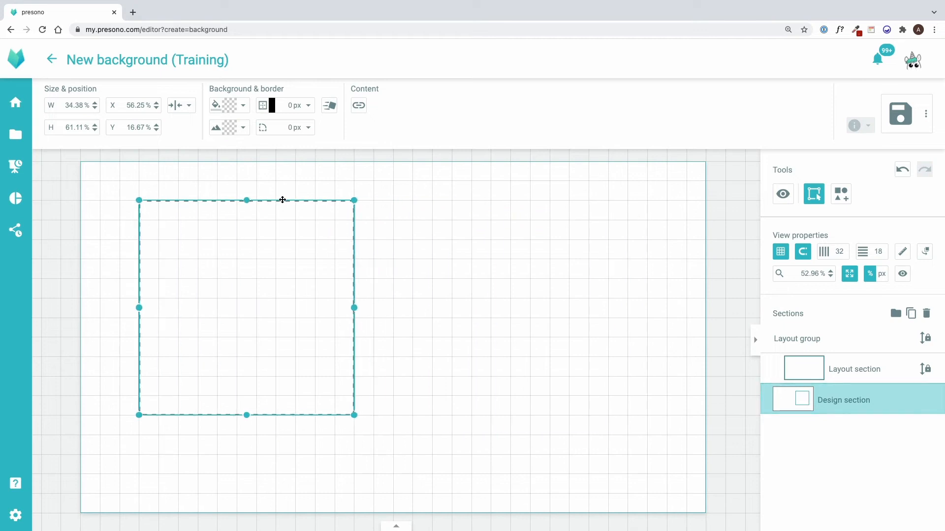
drag(246, 307, 206, 288)
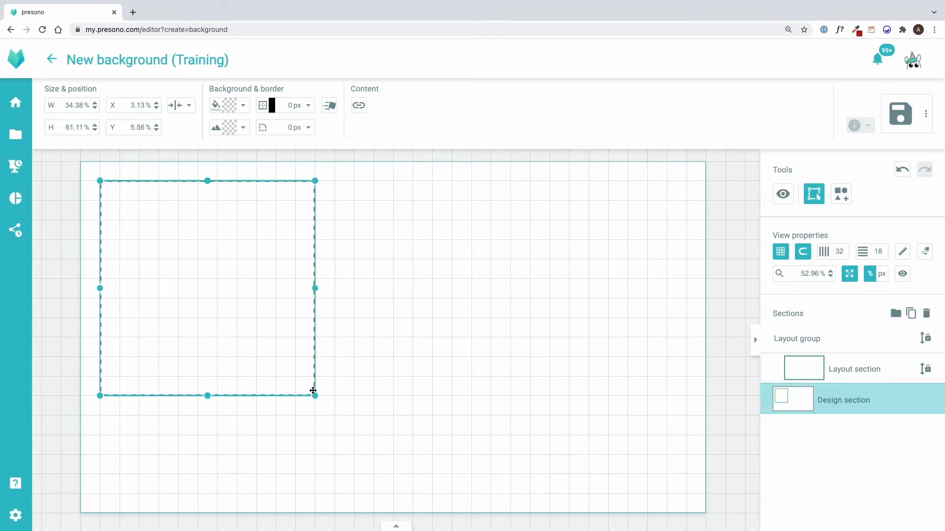
drag(313, 396, 118, 201)
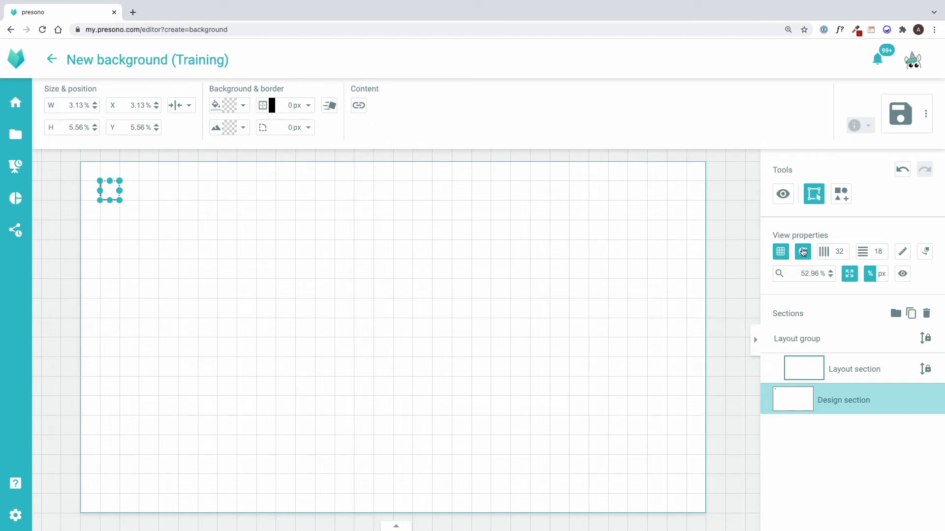
Step: Set the editing grid to 64 columns and 36 rows in View properties
click(802, 251)
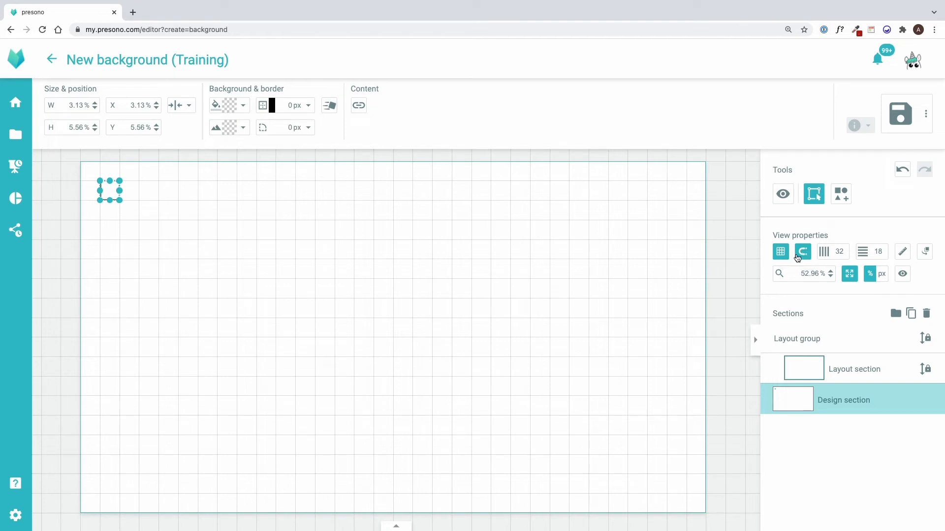
mouse_move(802, 252)
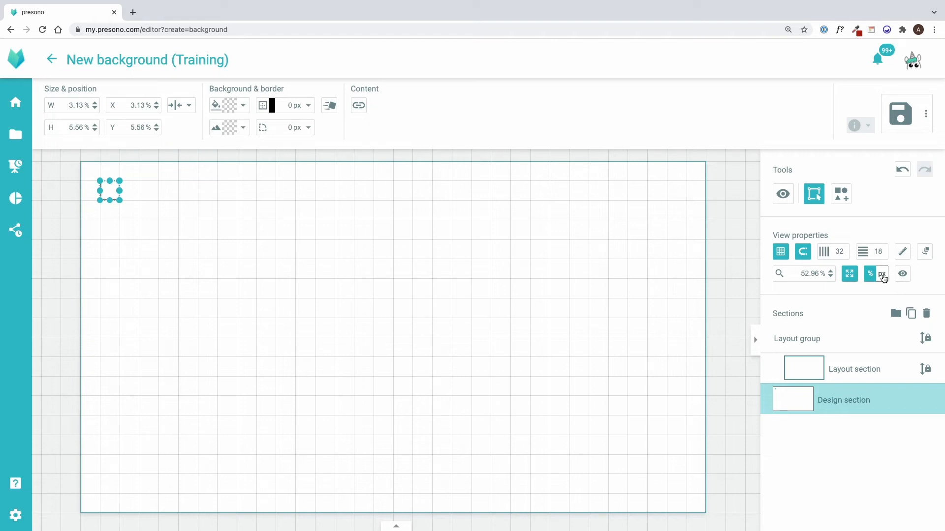
mouse_move(882, 275)
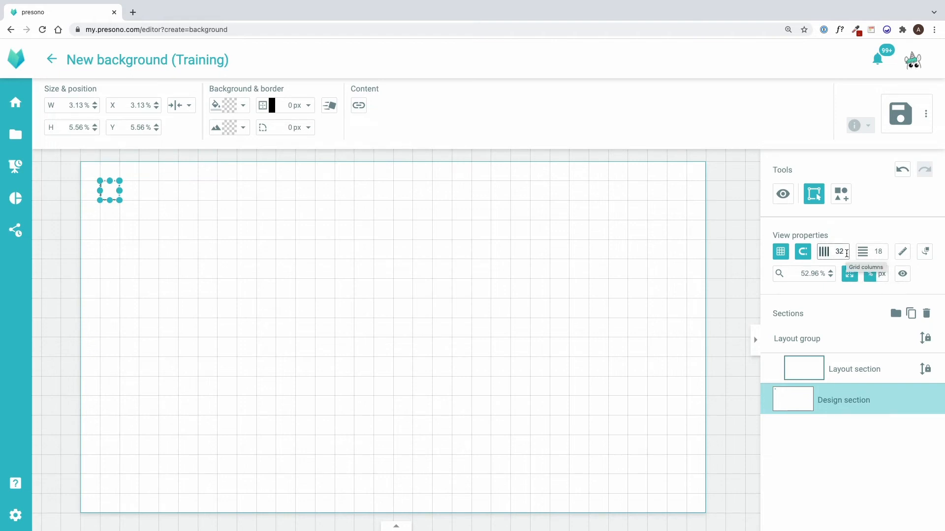
click(836, 251)
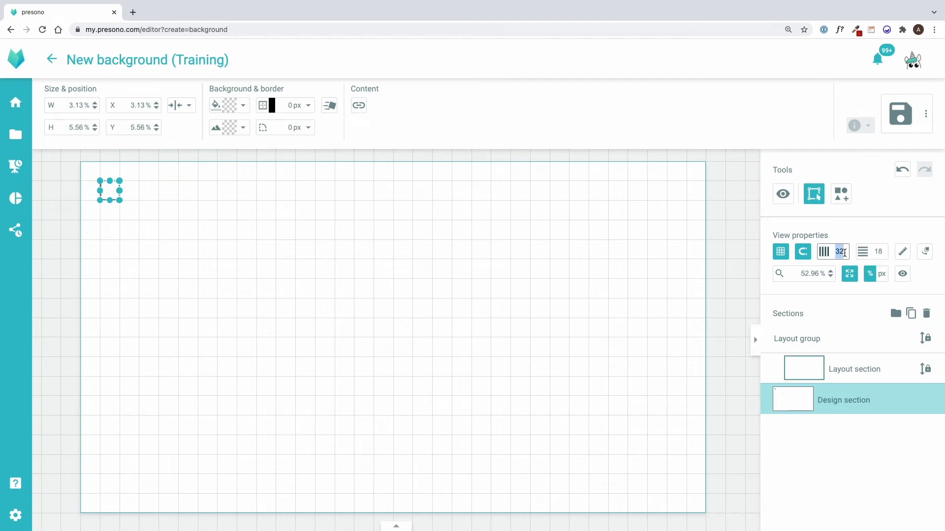
text(64)
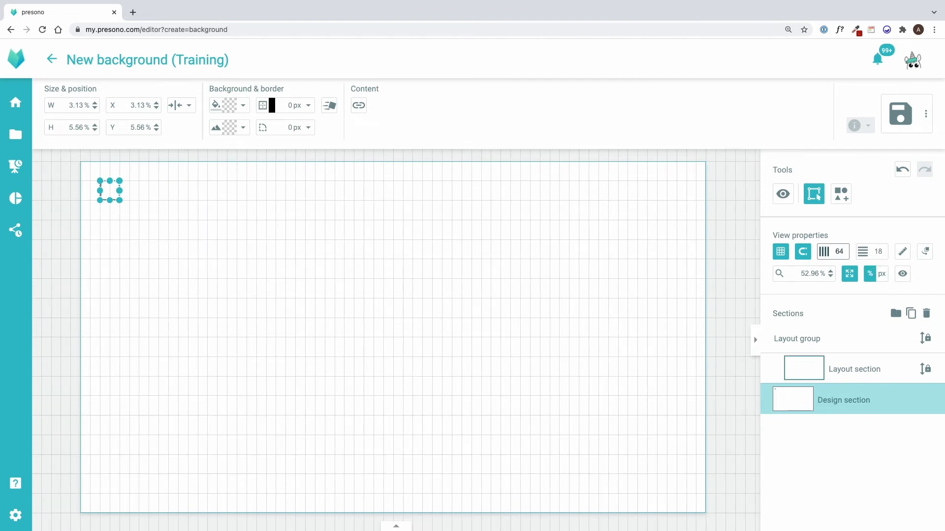
click(878, 251)
text(36)
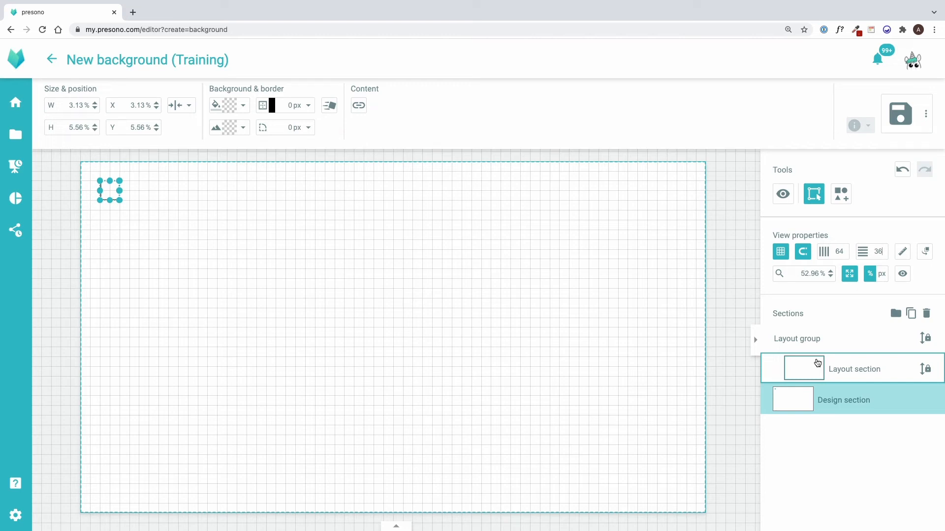
Step: Place the Design section above the Layout group in the Sections panel
click(843, 399)
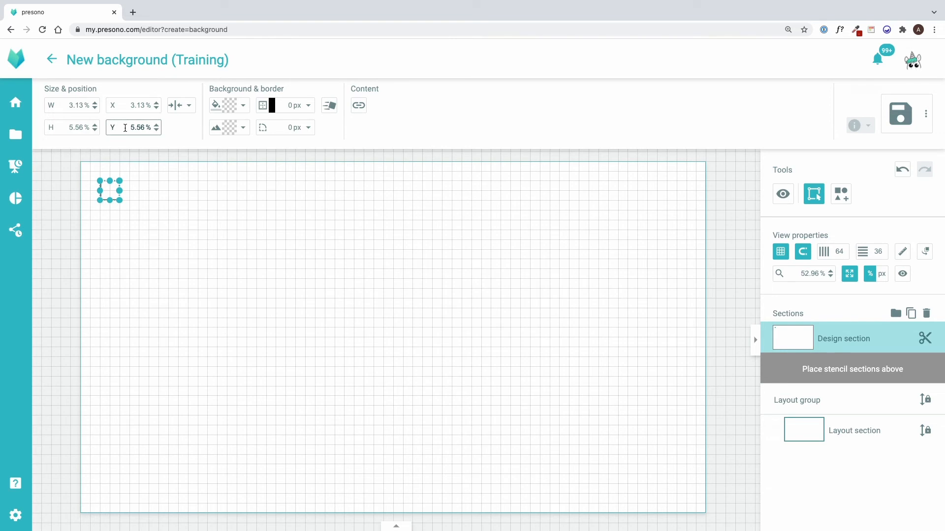
mouse_move(181, 105)
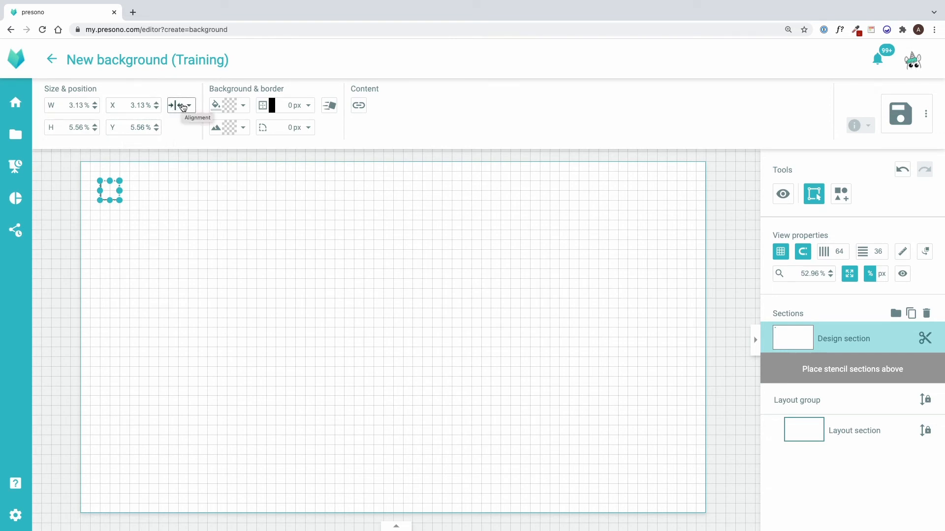
Step: Insert the 'home black' icon from the media library as the section's background image
click(181, 106)
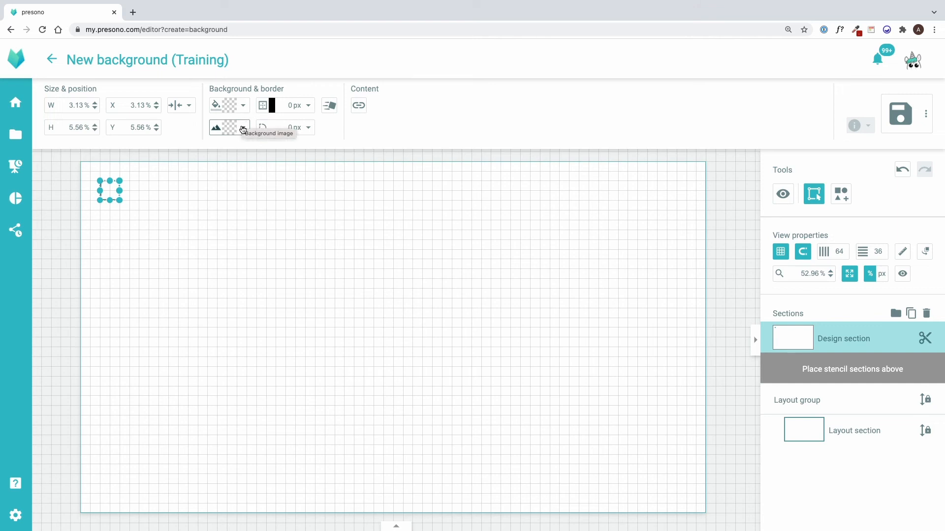
click(216, 127)
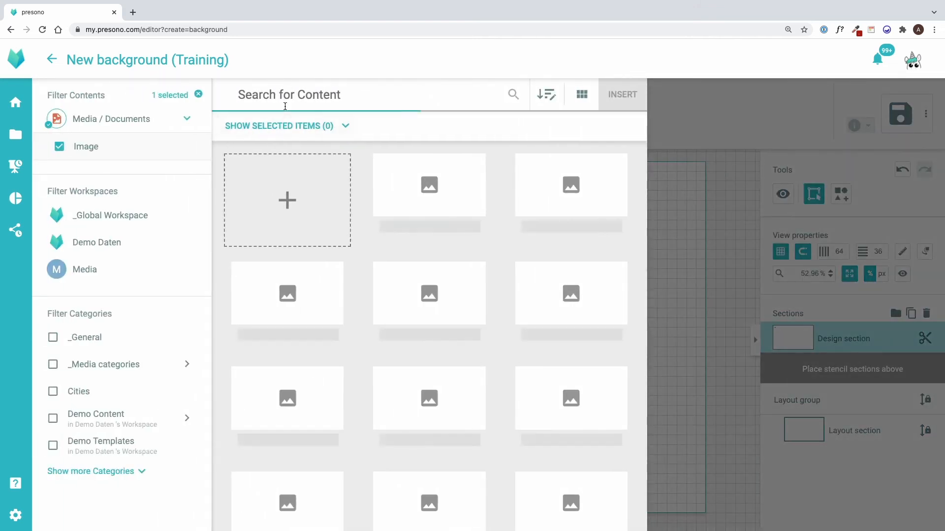
text(home)
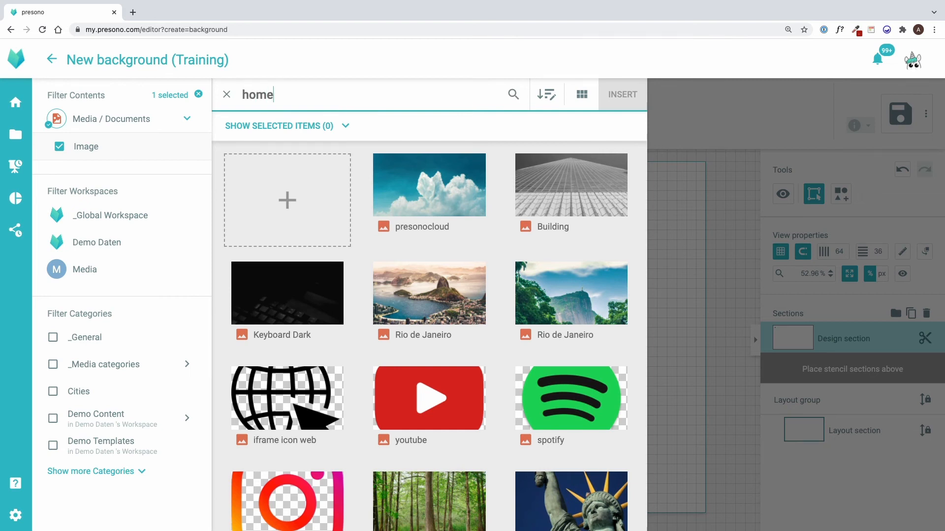
click(429, 185)
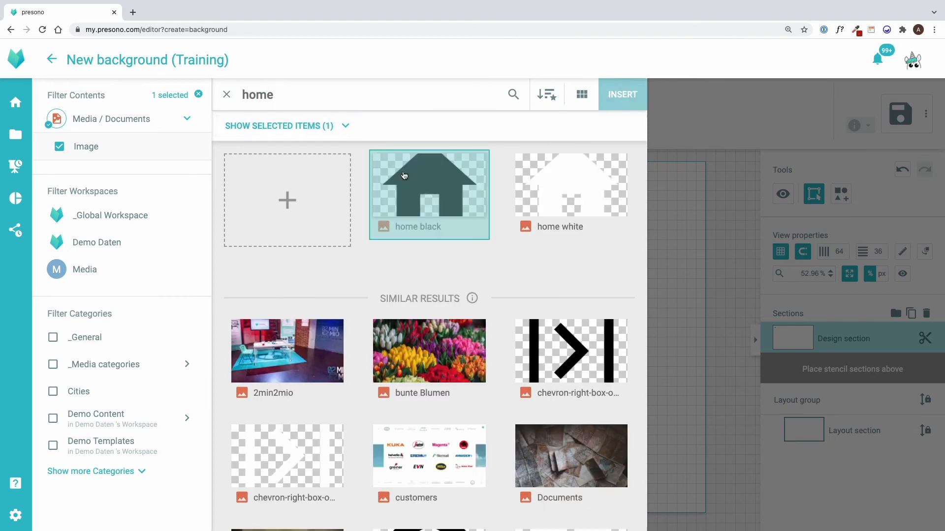
click(622, 95)
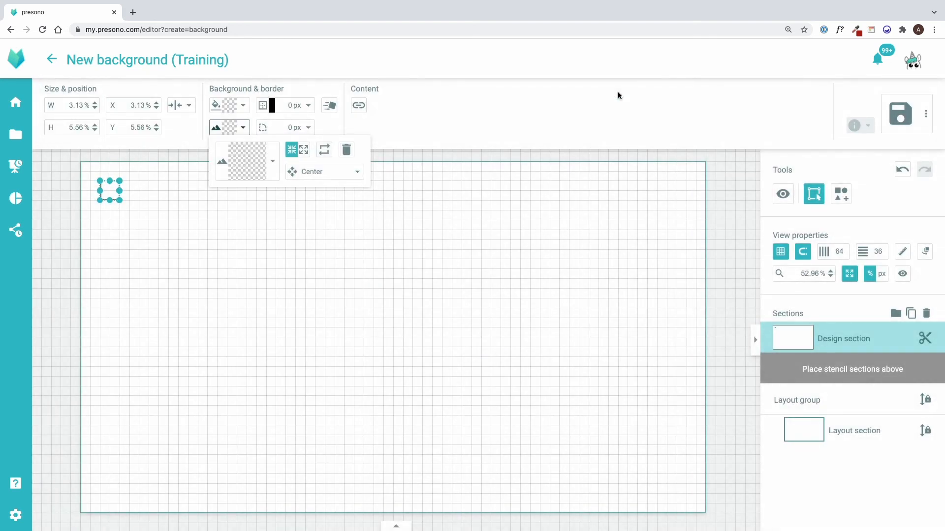
mouse_move(485, 145)
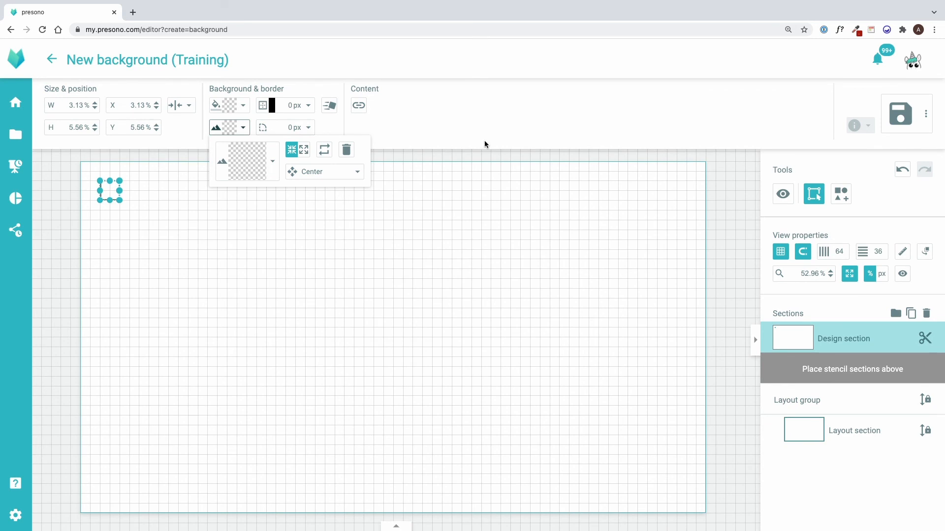
click(246, 160)
text(3)
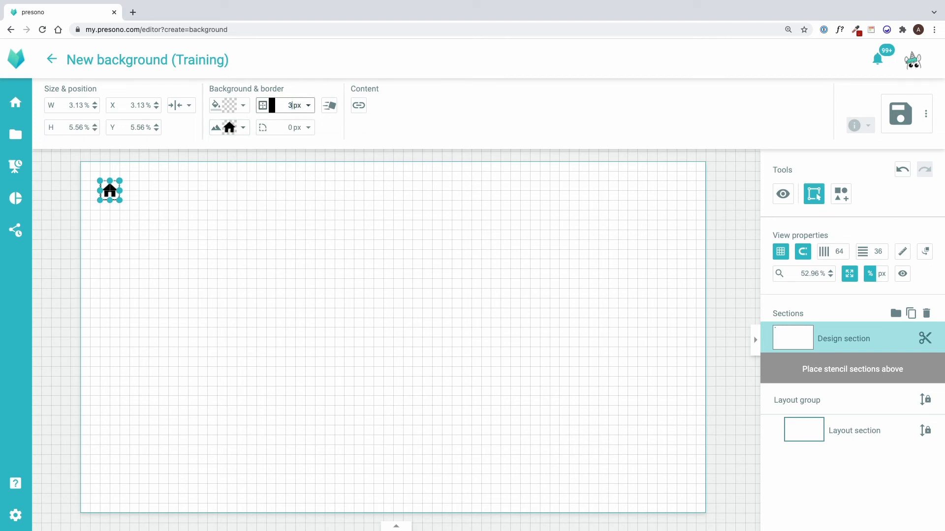
Step: Set the section's border radius to 'Round border'
click(307, 126)
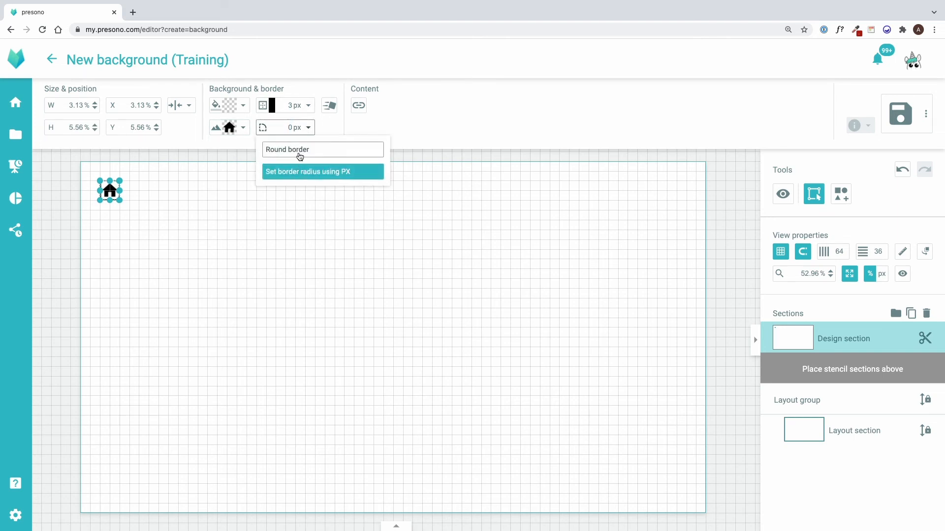
click(288, 150)
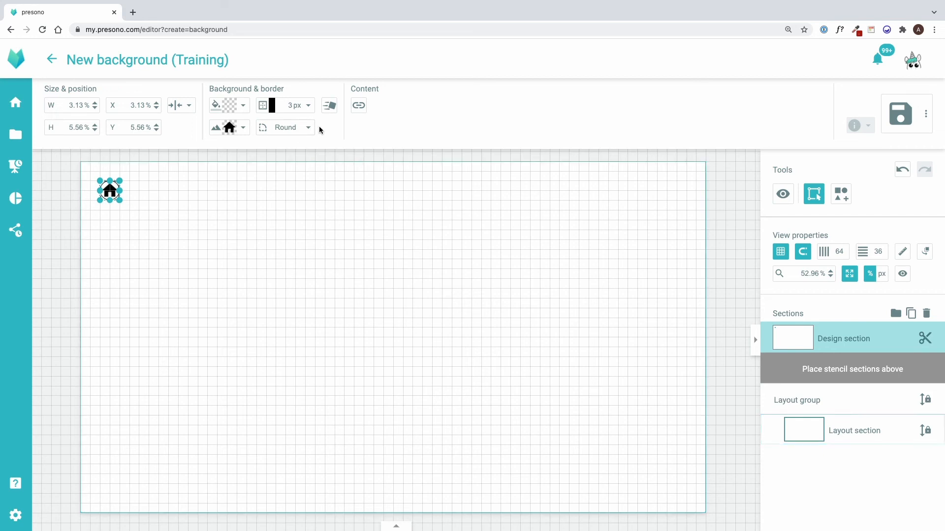
mouse_move(329, 105)
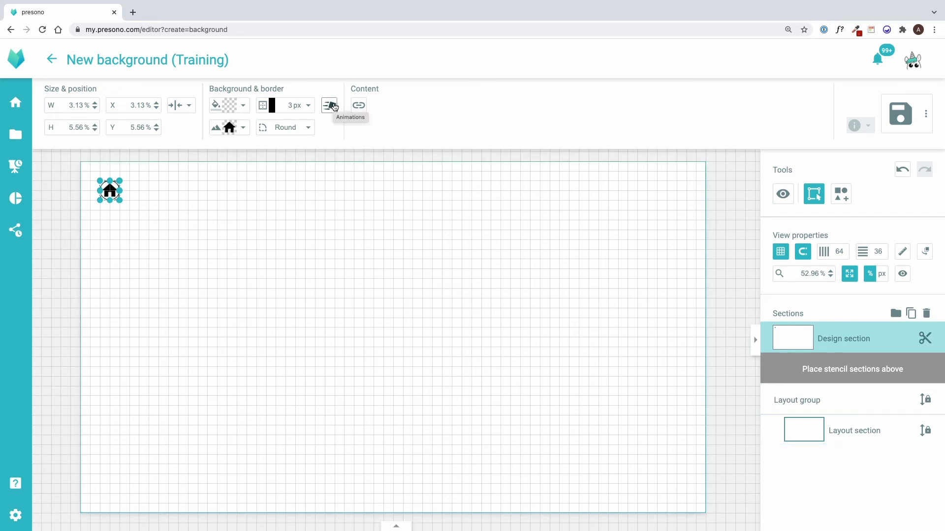
Step: Apply a Fade In Top entrance animation with 1 s duration and 0.5 s delay
click(329, 105)
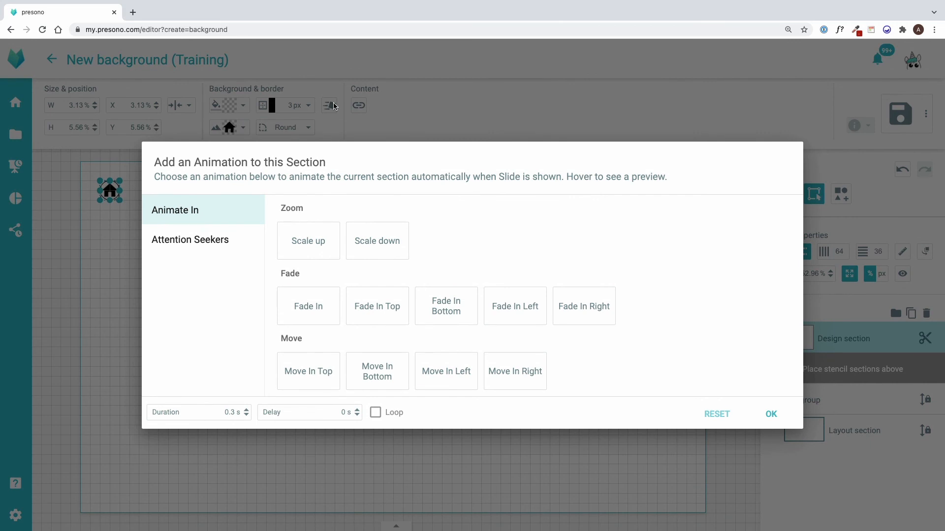
mouse_move(333, 106)
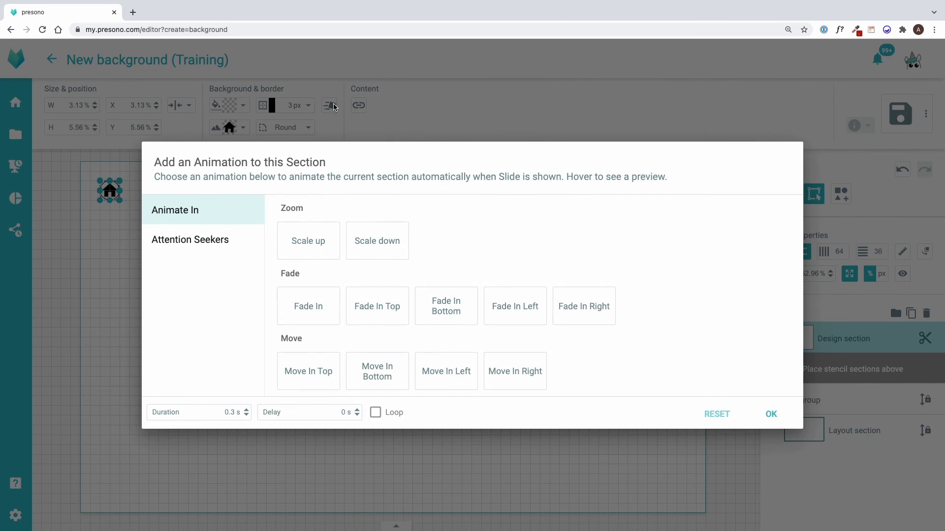
mouse_move(309, 181)
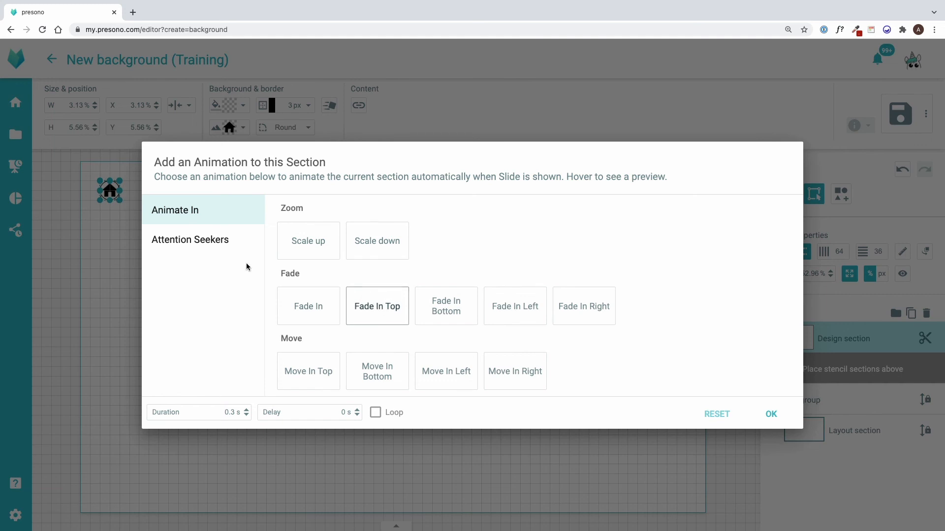
click(190, 239)
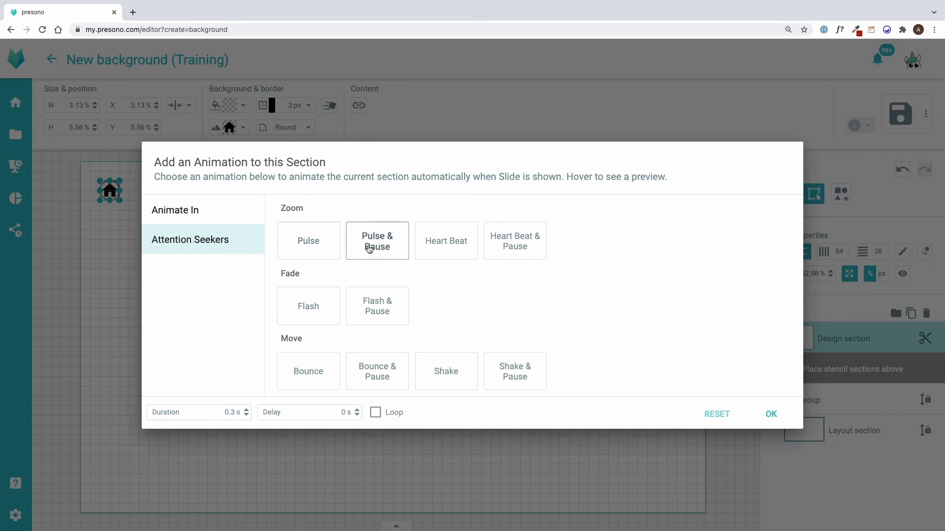
mouse_move(377, 305)
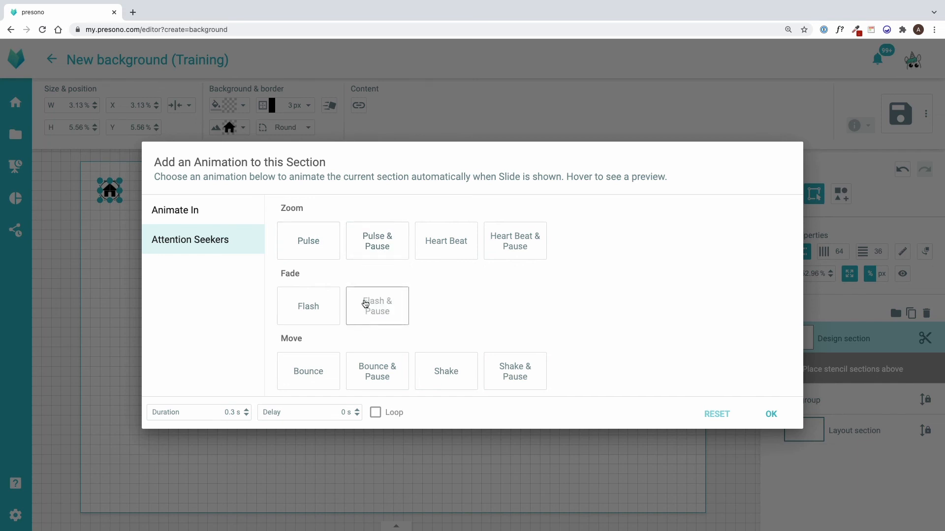
mouse_move(308, 371)
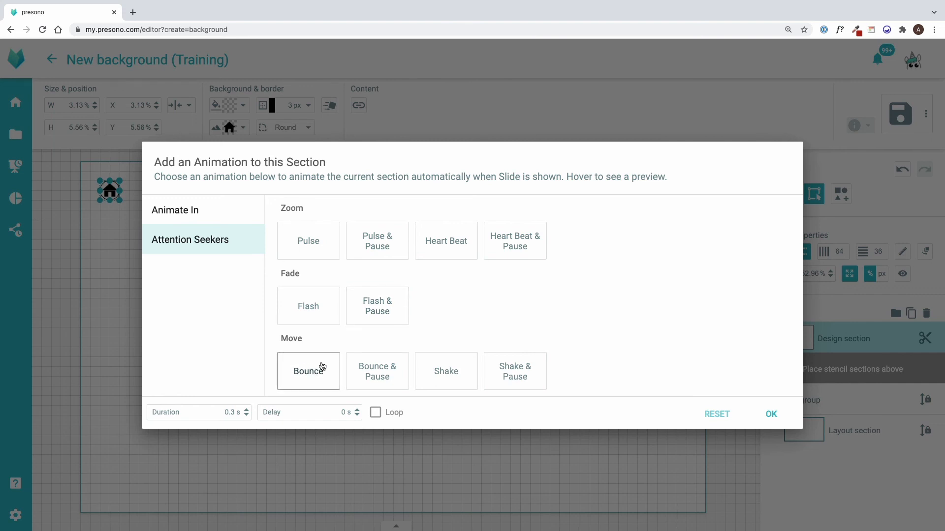
mouse_move(209, 233)
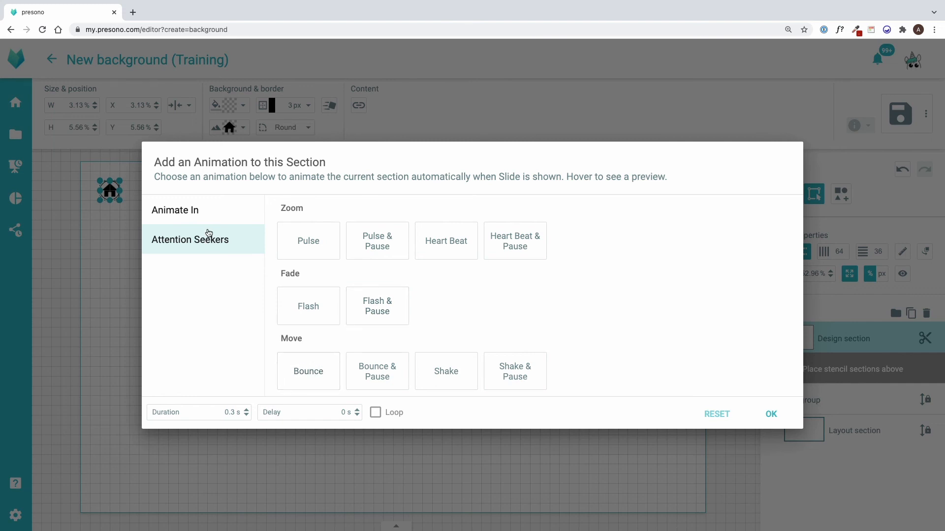
mouse_move(175, 210)
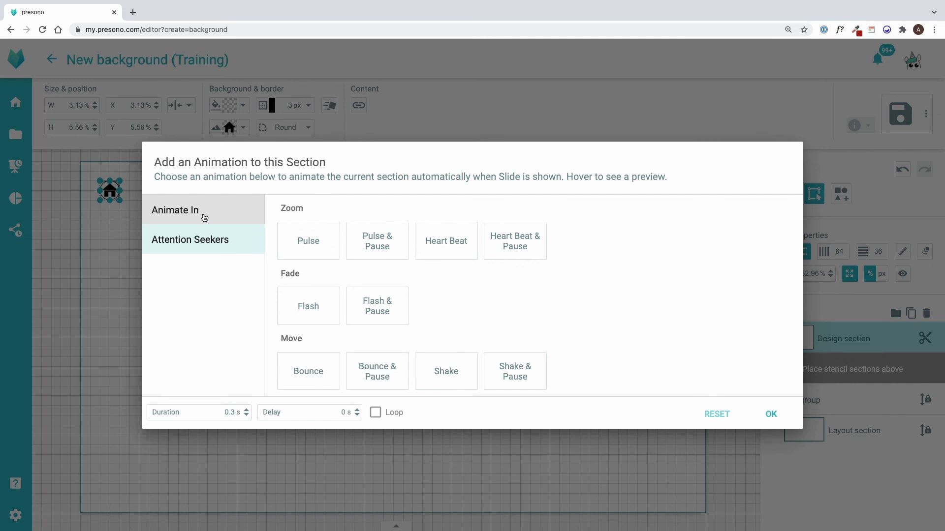
click(175, 209)
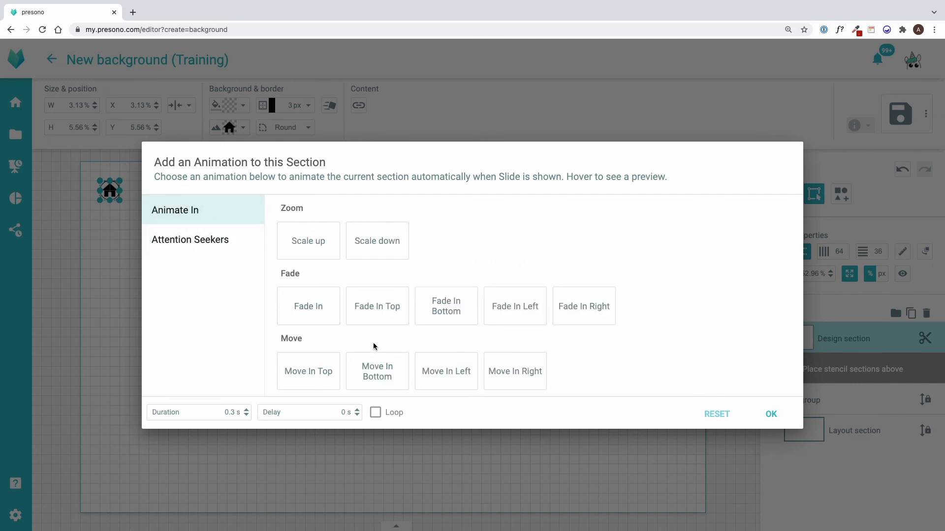
click(377, 306)
text(1)
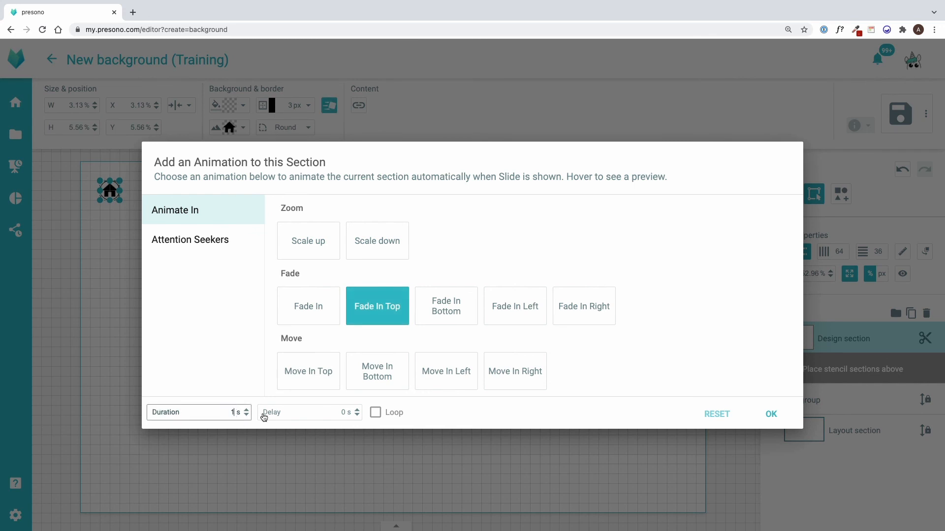
click(309, 412)
text(0.5)
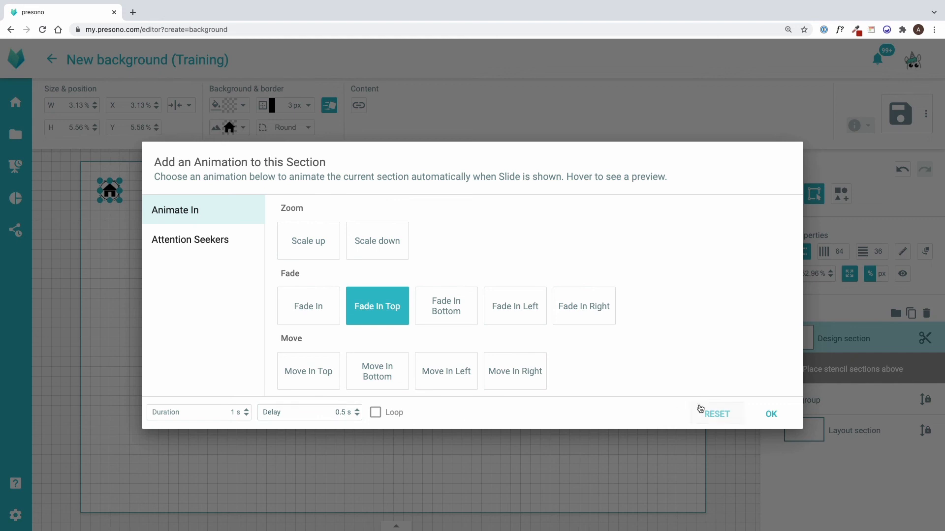
click(770, 414)
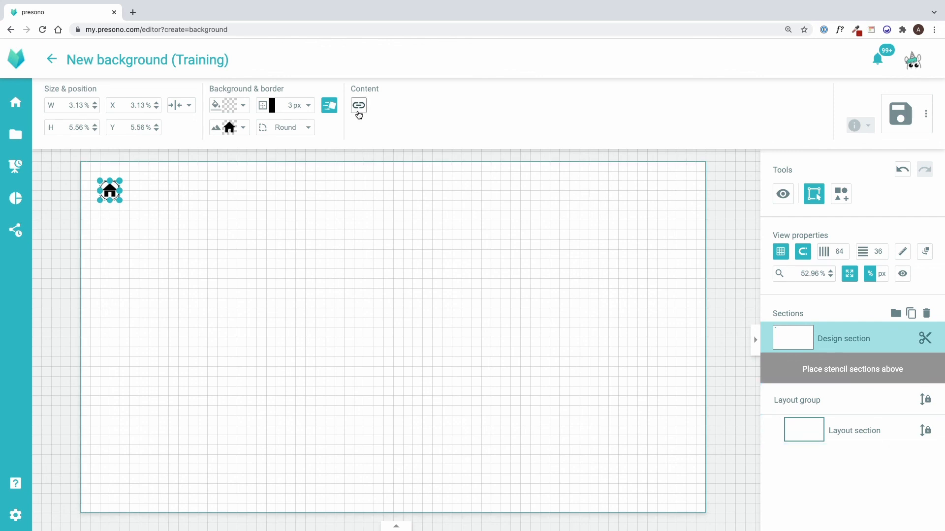
Step: Assign 'Link to first Slide' as the home button's click link
click(359, 105)
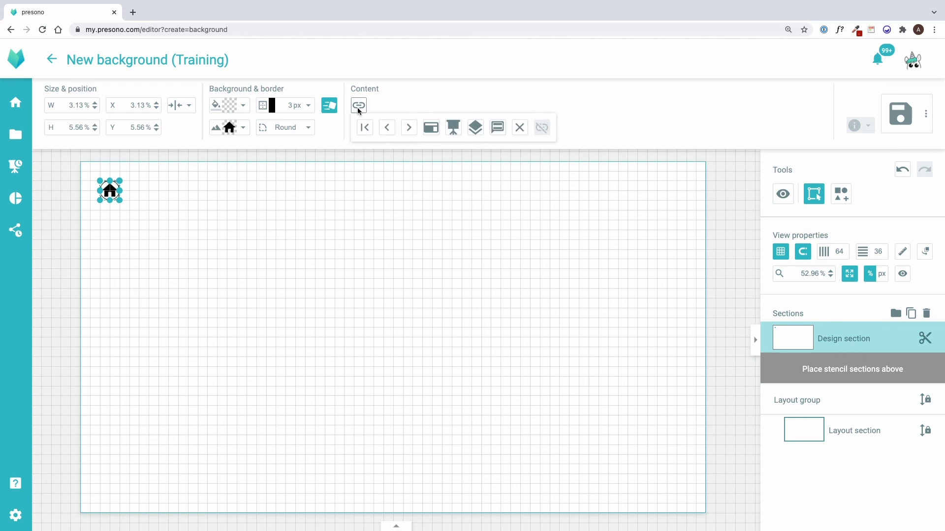
mouse_move(364, 126)
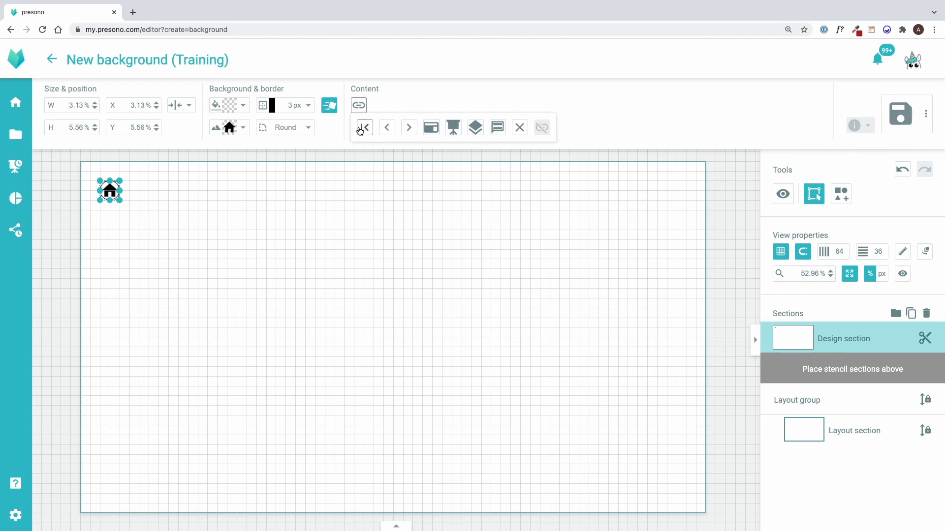
mouse_move(364, 127)
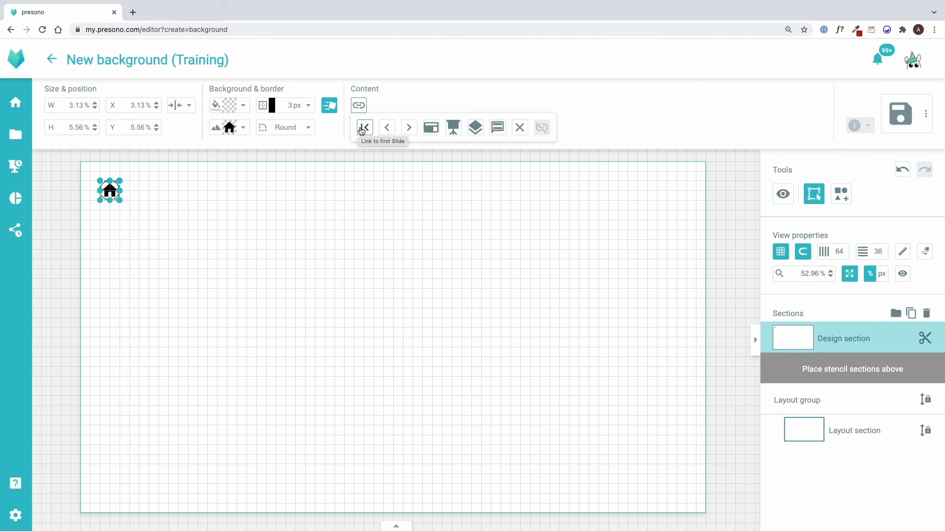
mouse_move(408, 127)
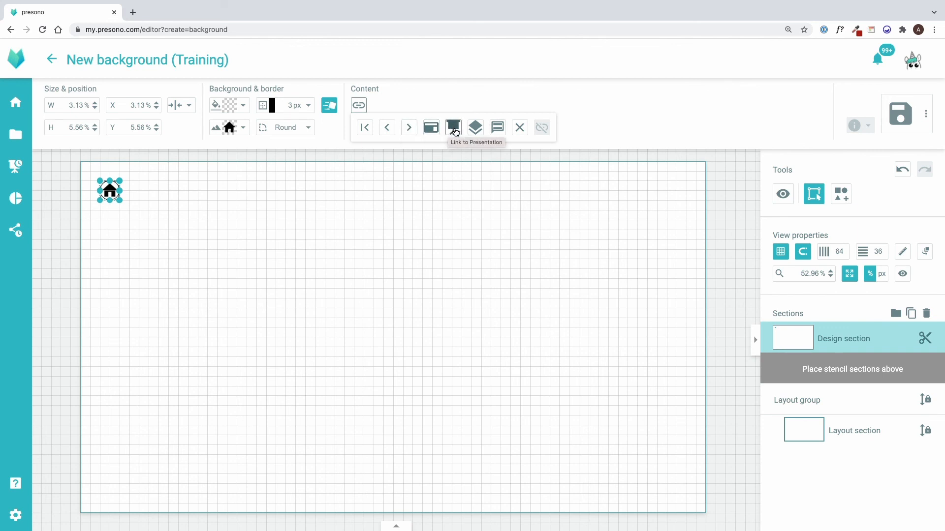
mouse_move(475, 127)
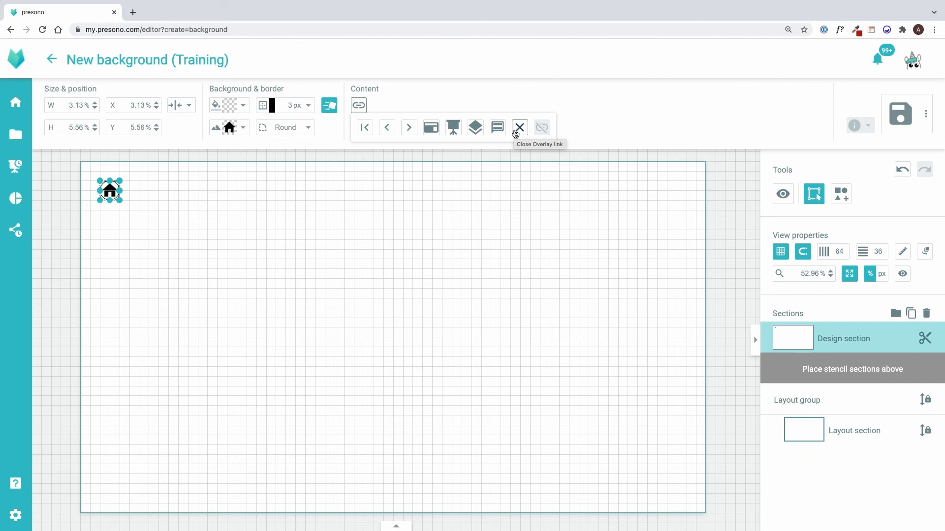
click(518, 127)
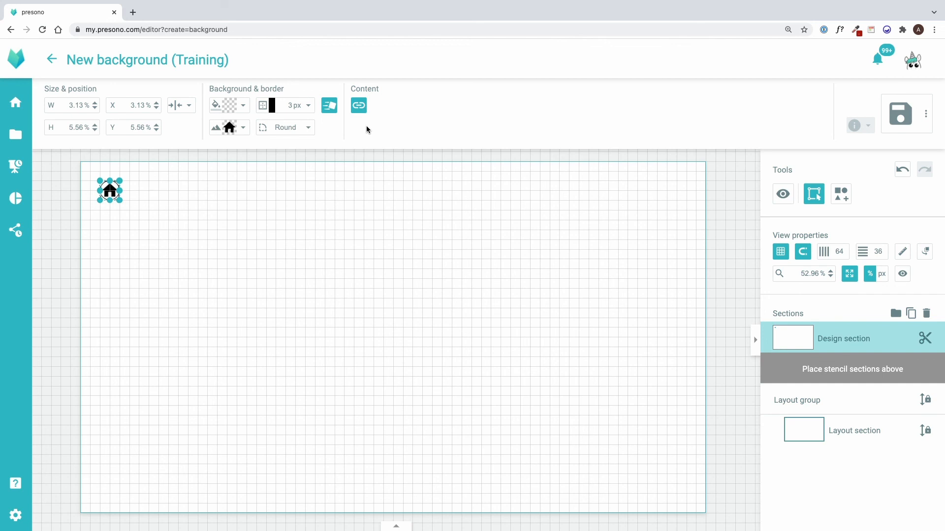
mouse_move(623, 108)
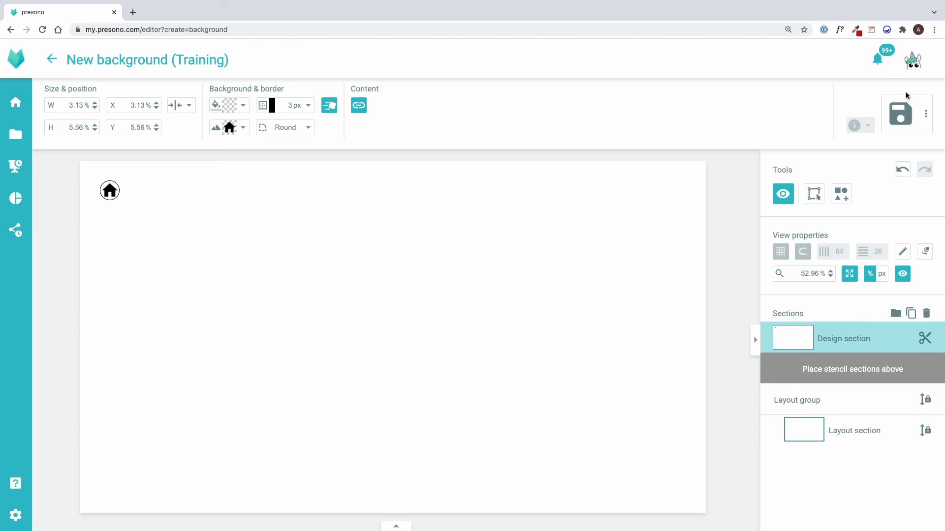
Step: Save the background as a template named 'HG Home'
click(899, 113)
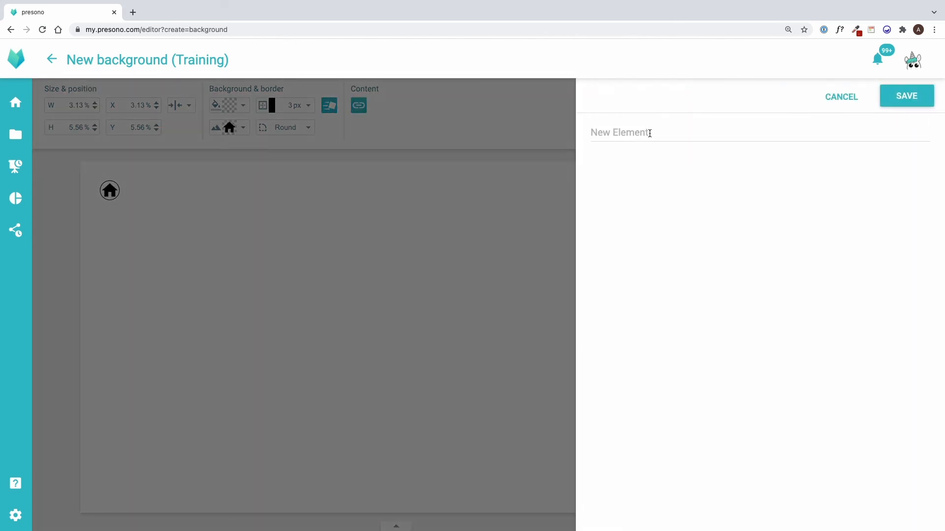
text(HG)
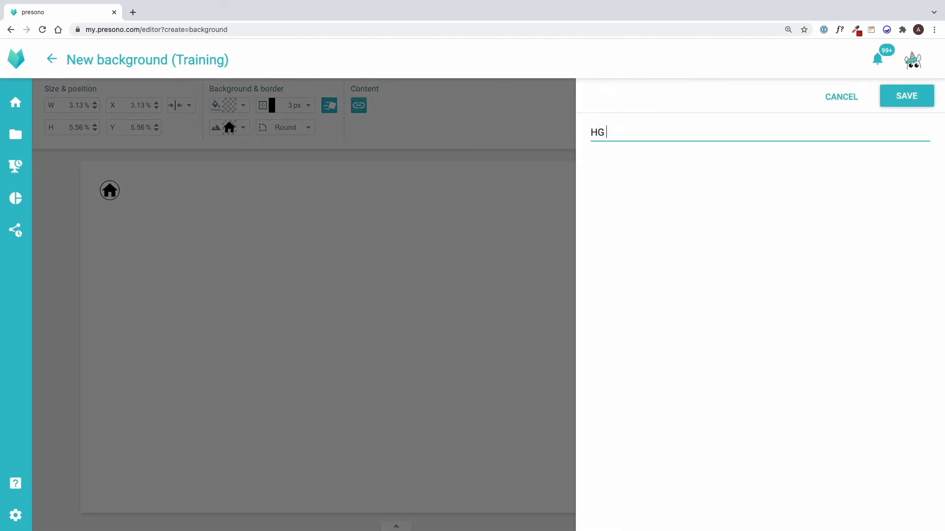
text(Home)
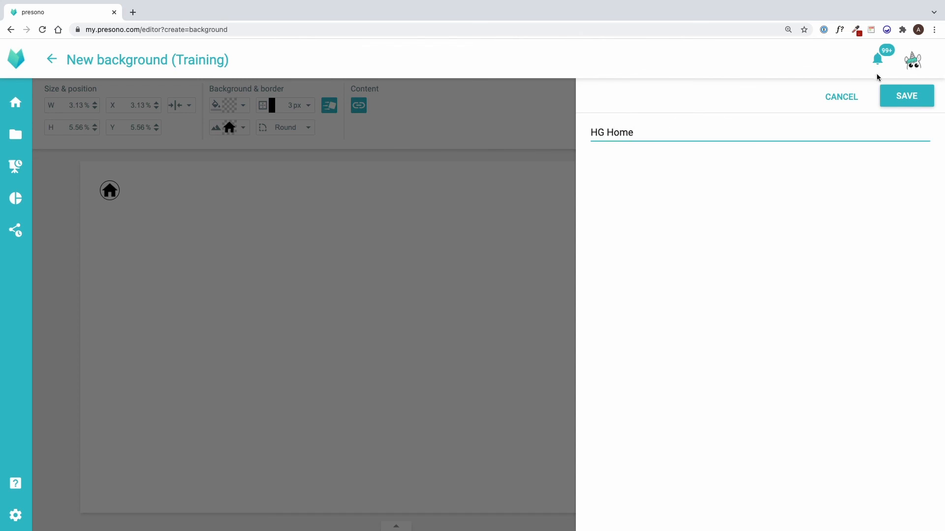
click(906, 96)
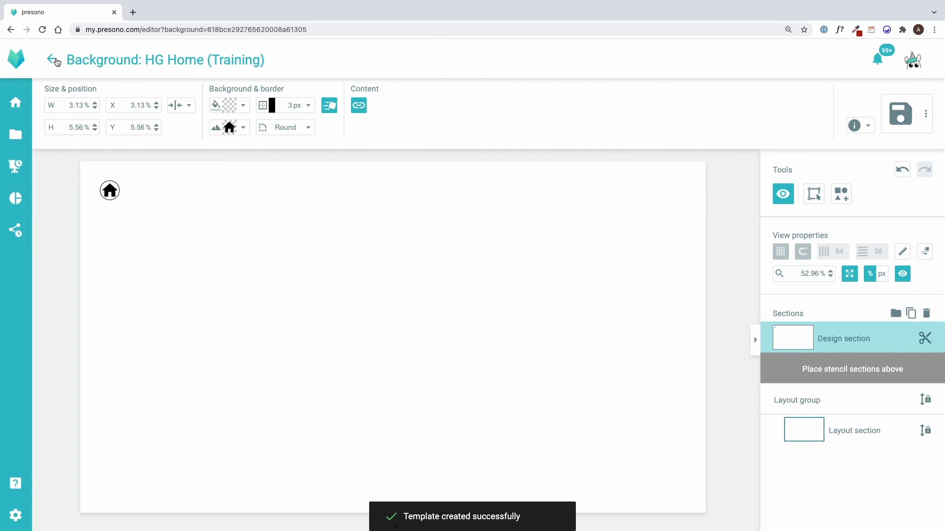
Step: Return to the Training template set overview, where the HG Home background is now listed
click(53, 60)
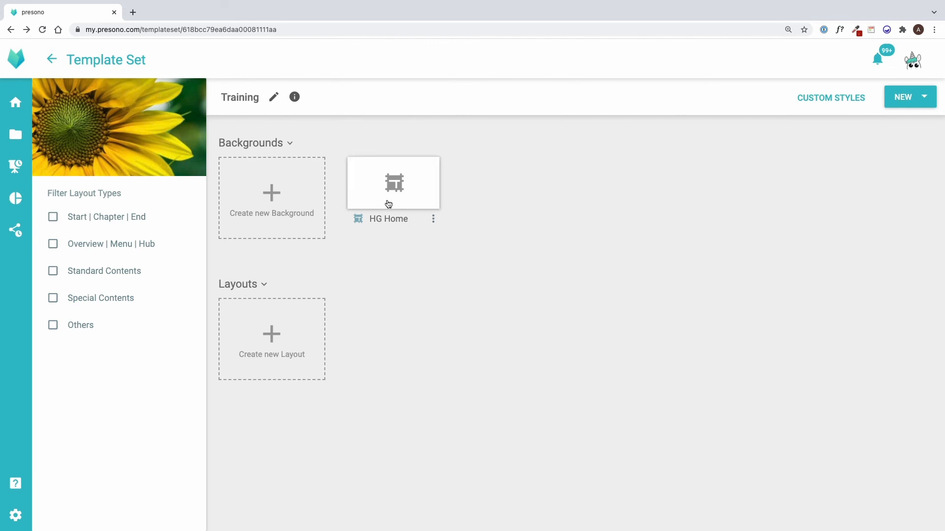
mouse_move(390, 254)
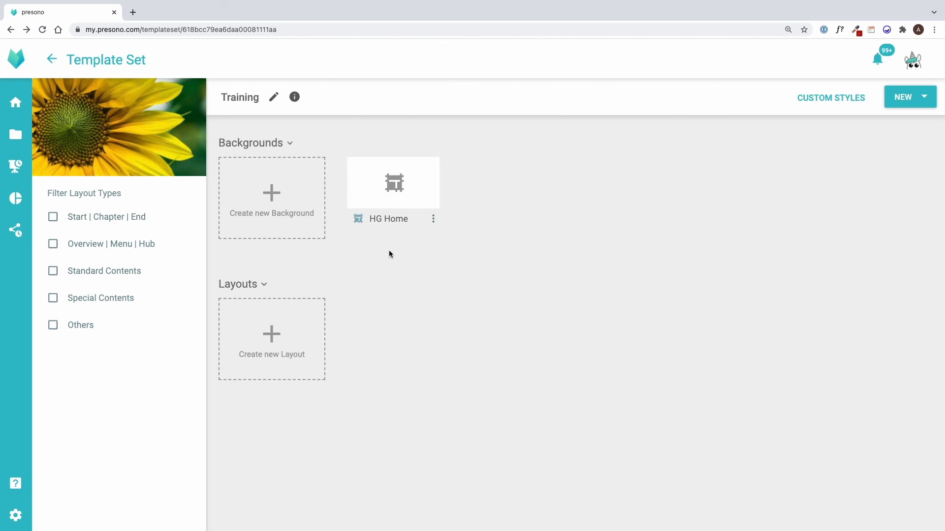